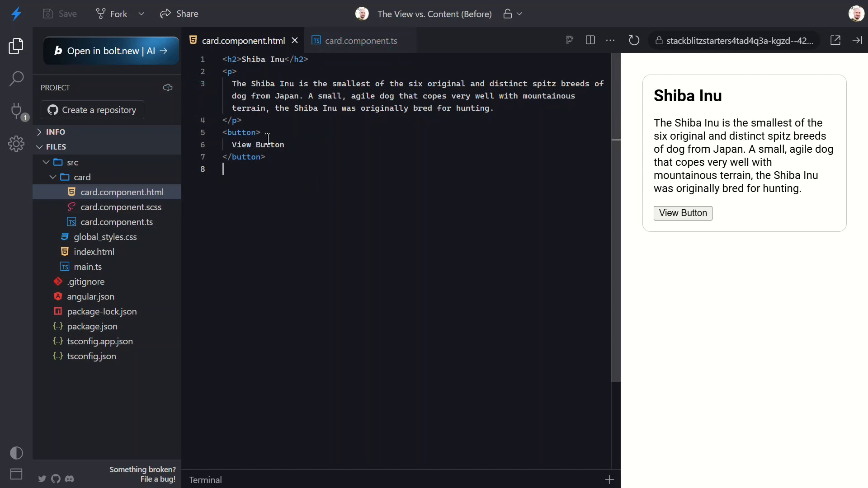
Add the template reference #btn to the card's button element.
type("#")
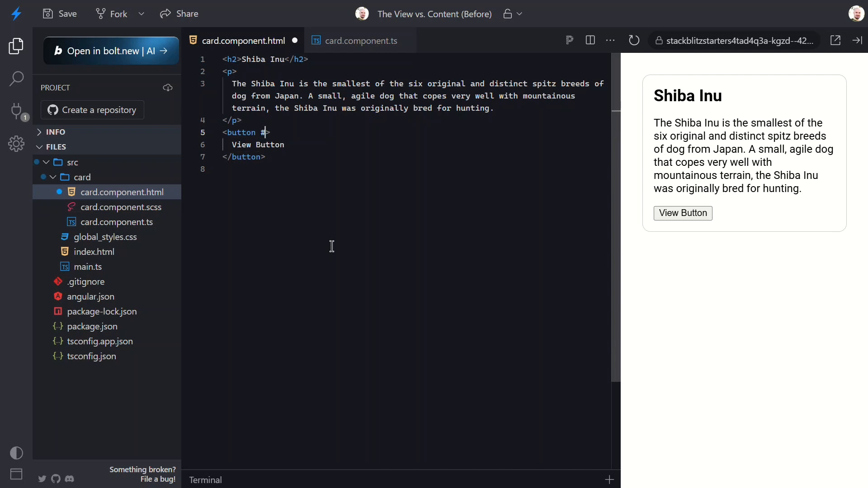
type("btn")
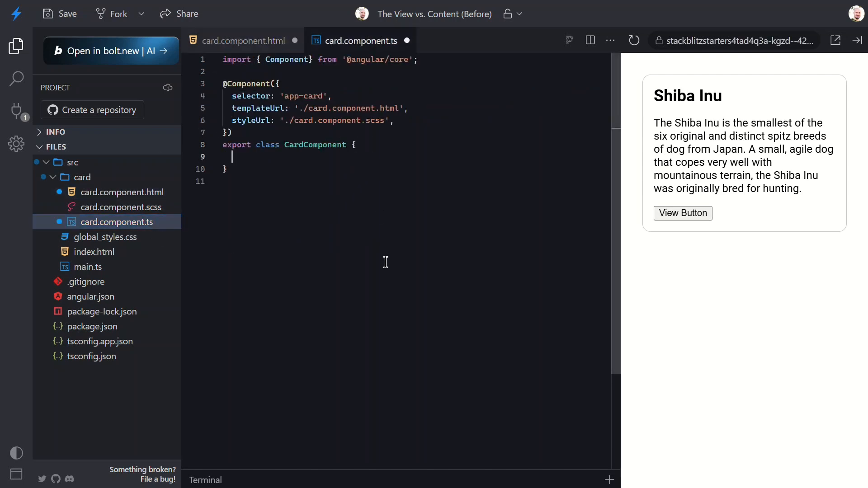
Declare a protected button field as viewChild<ElementRef<HTMLButtonElement>>('btn').
type("protected")
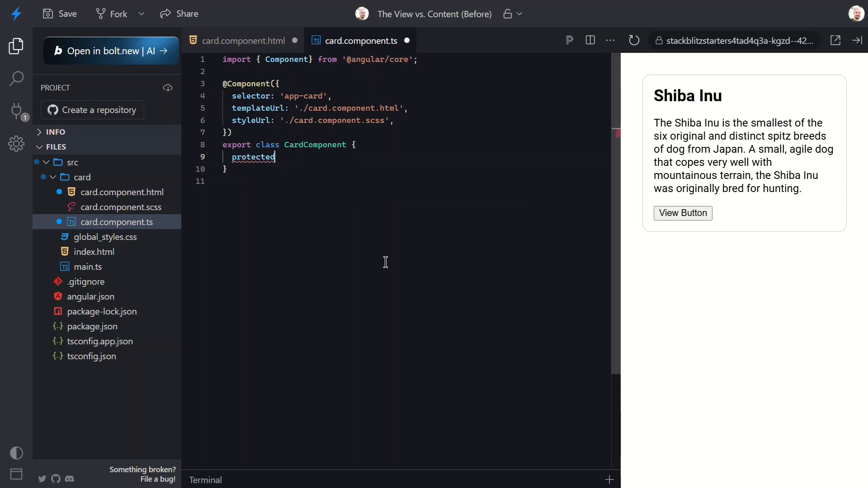
type("button =")
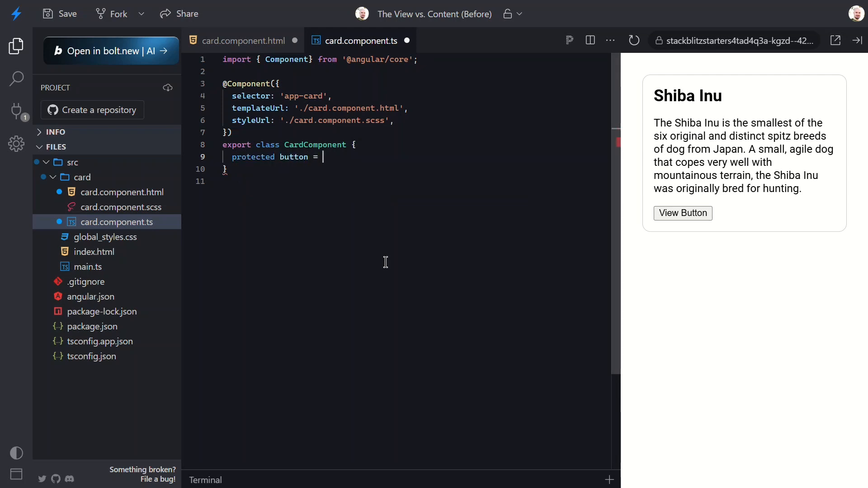
type("viewChild")
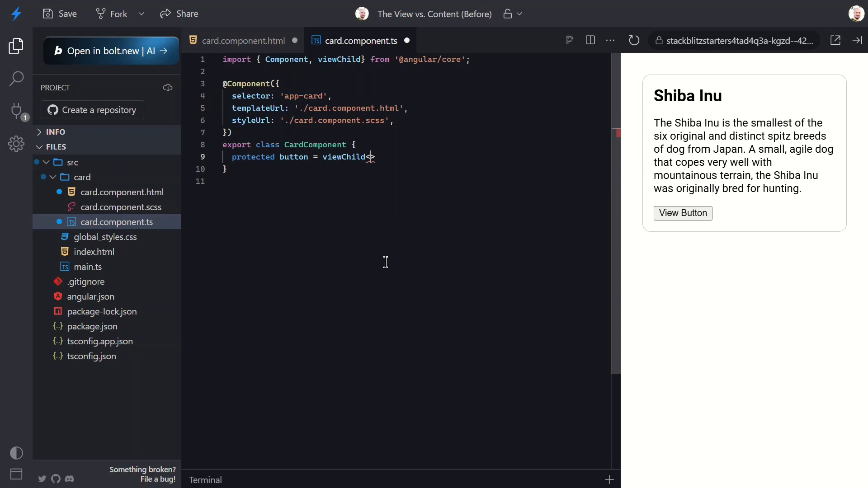
type("<ElementRef<>")
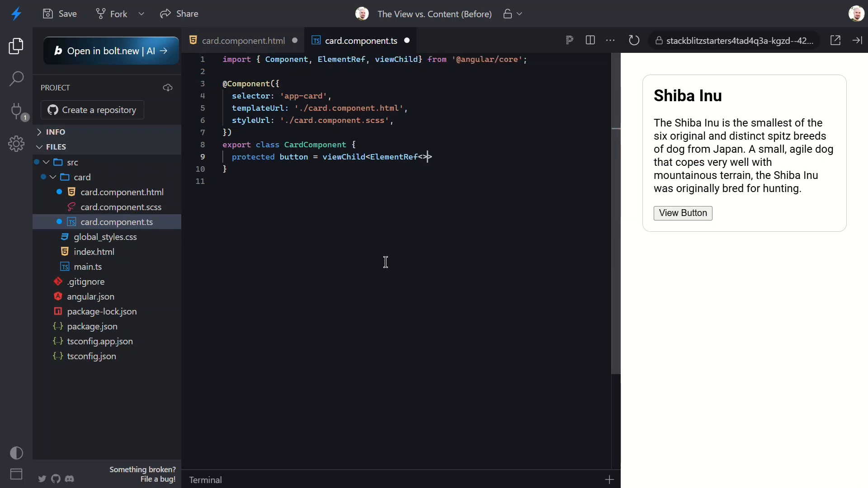
type("HTMLButtonElement")
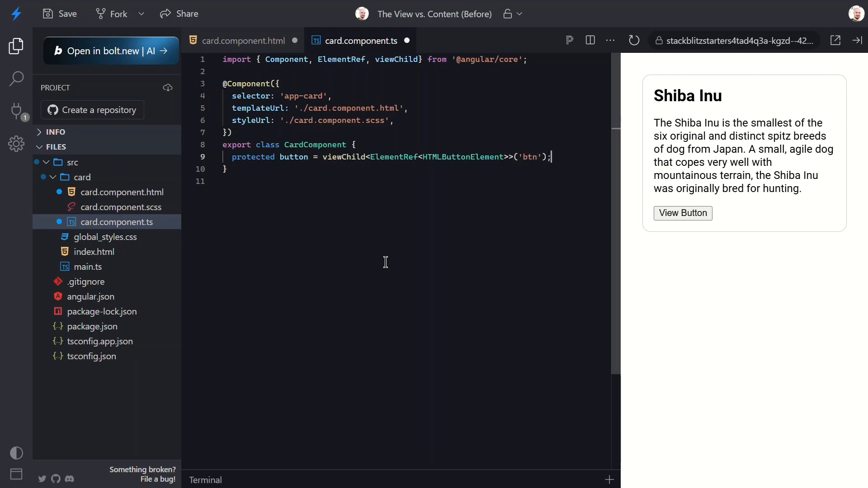
Declare a protected buttonText signal initialised to an empty string.
type("pr")
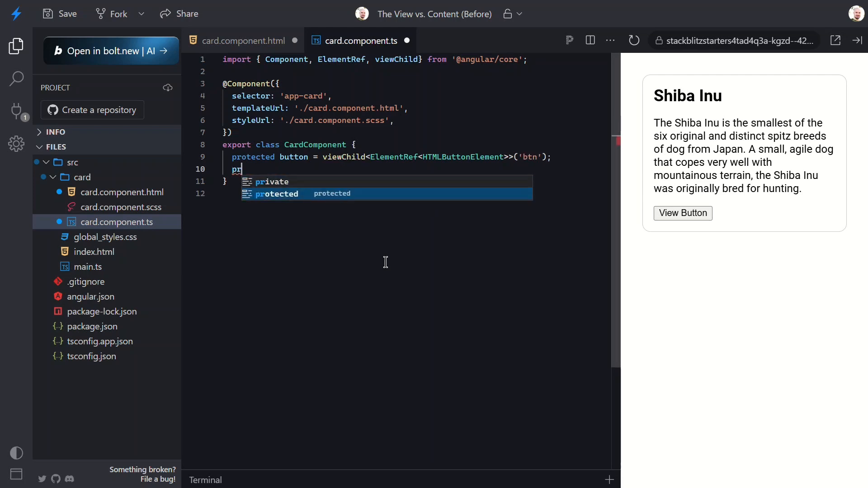
type("otected buttonText")
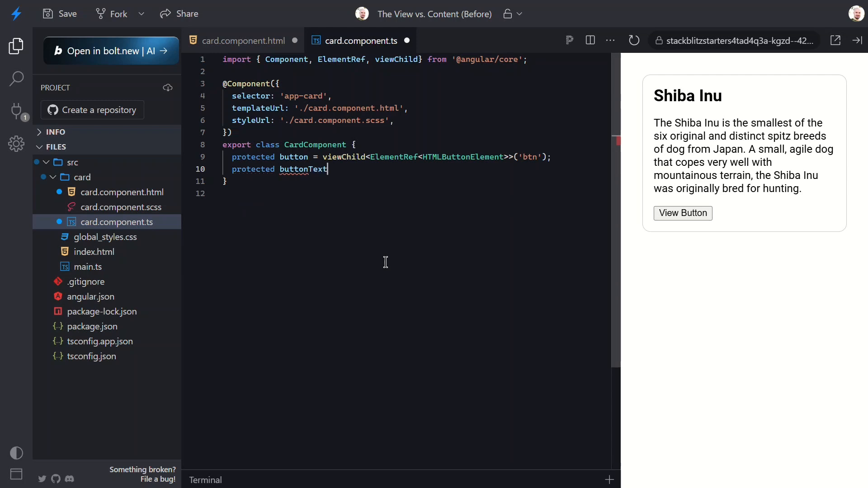
type("= signal")
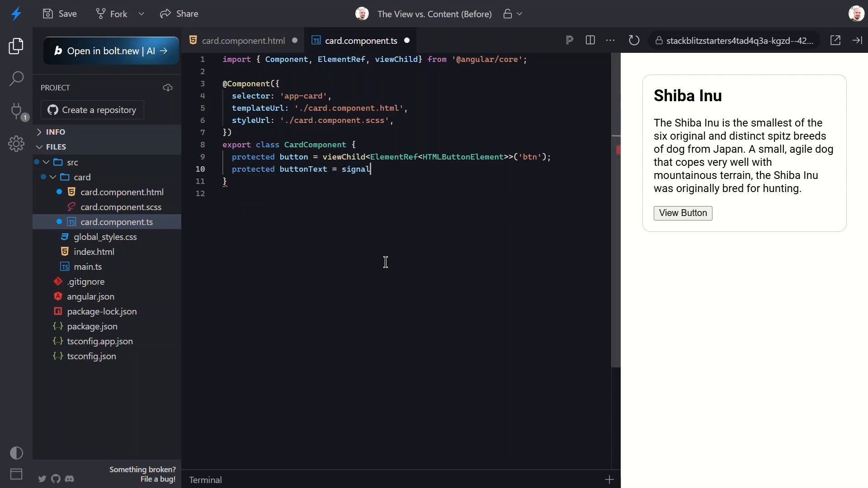
type("();")
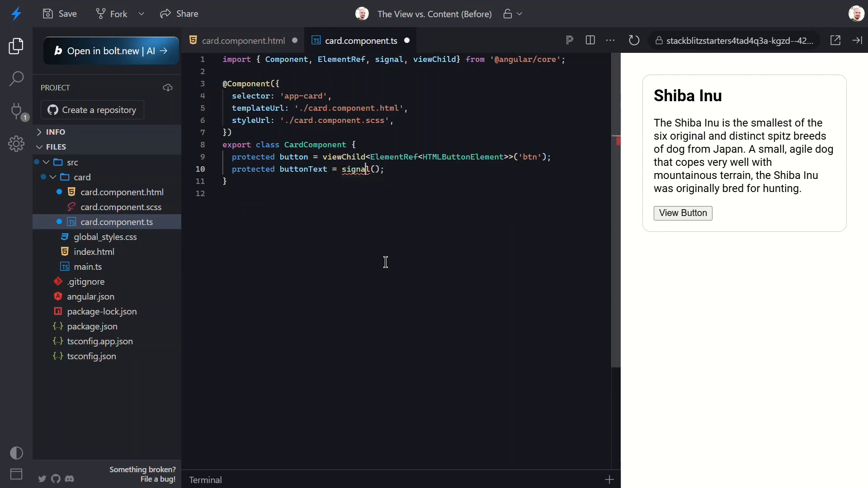
type("''")
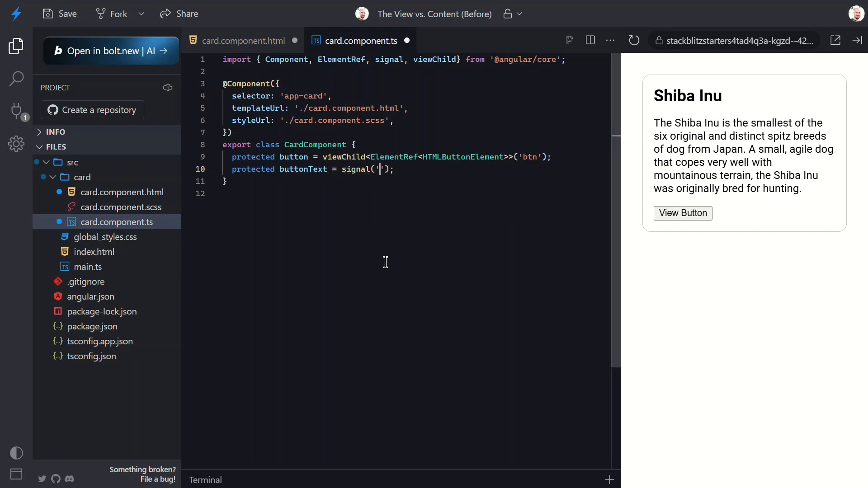
Write buttonClicked() setting buttonText to the button's nativeElement.innerText, defaulting to ''.
type("prote")
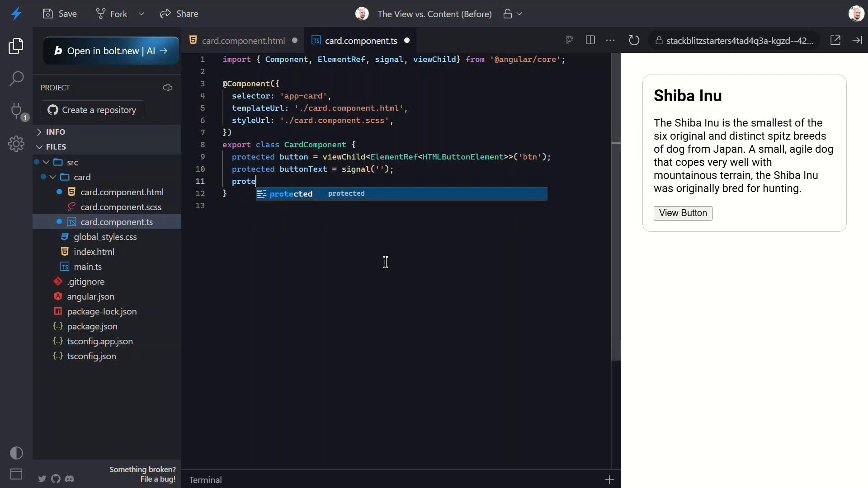
type("buttonC")
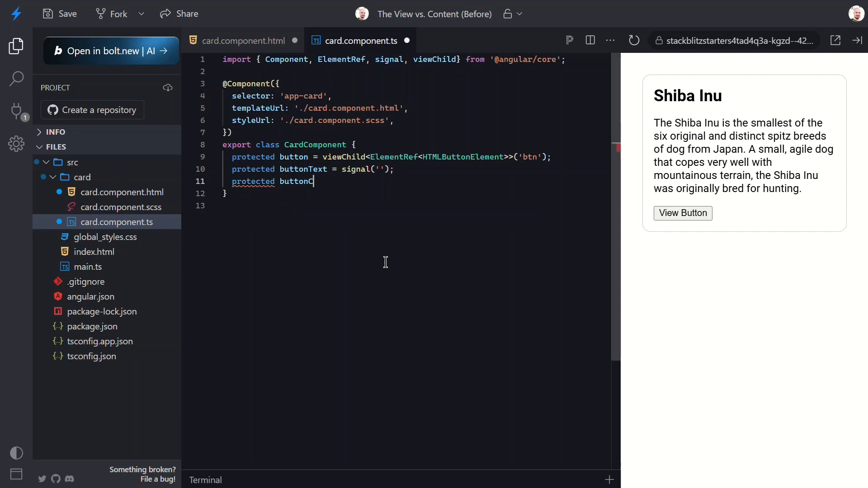
type("licked() {")
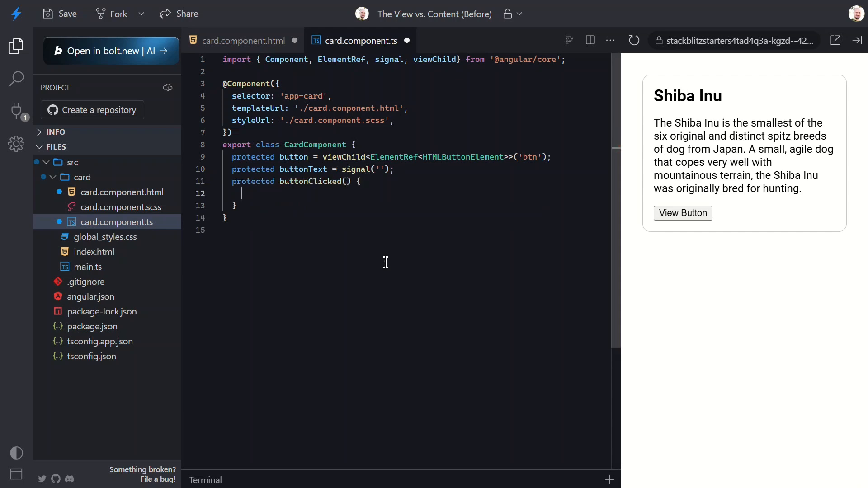
type("this.buttonText.s")
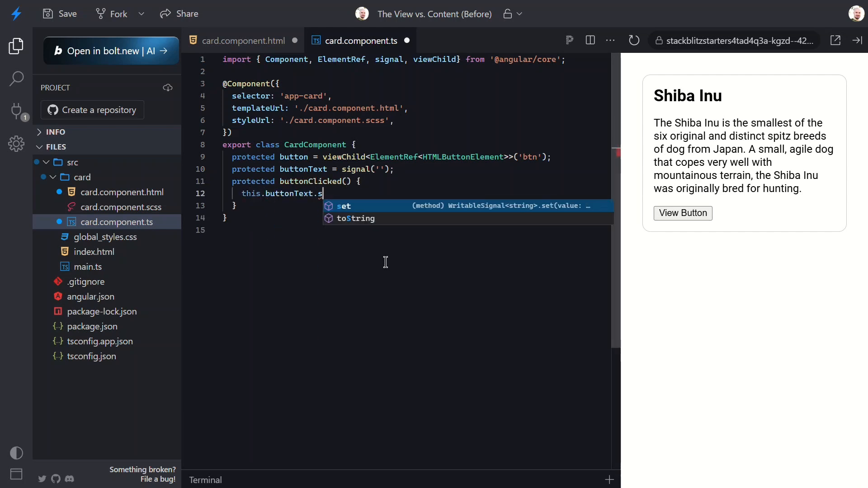
type("et(this.")
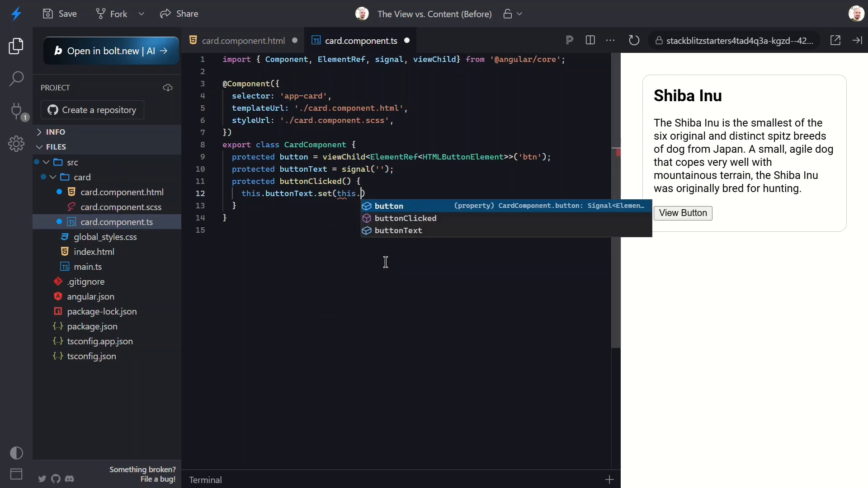
type("button()?.")
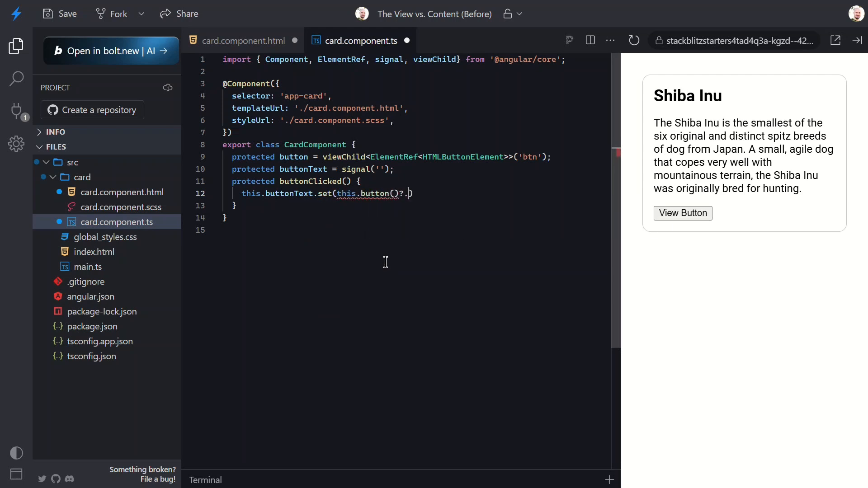
type(".nativeElement.innerText")
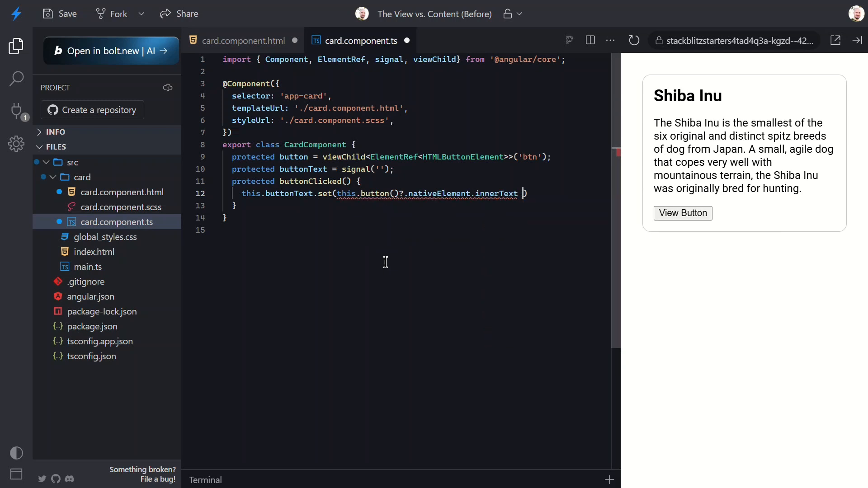
type("?? '');")
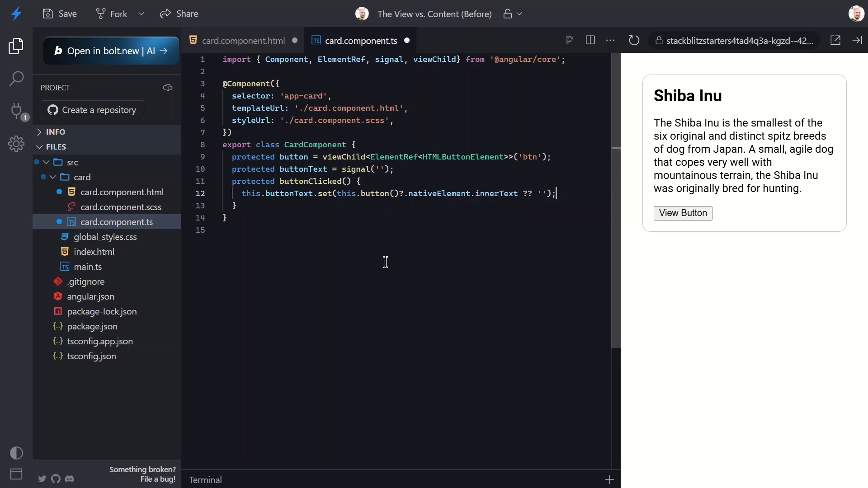
left_click(241, 40)
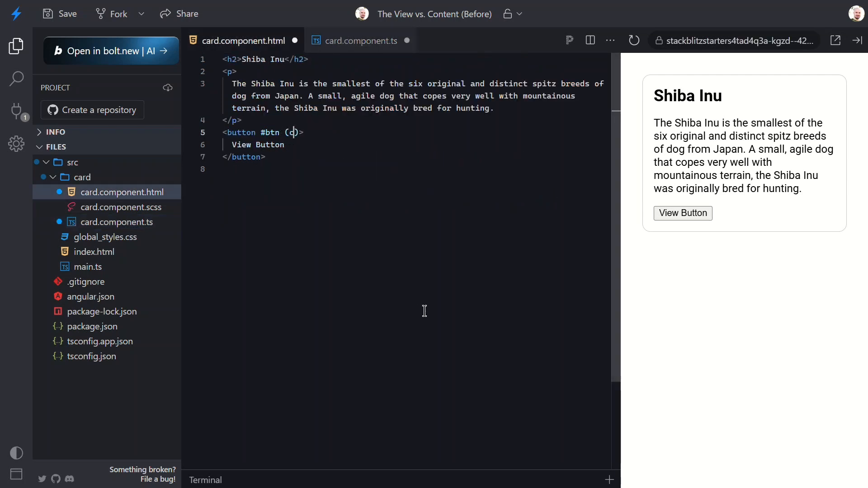
Bind the button's click event to buttonClicked().
type("lick")
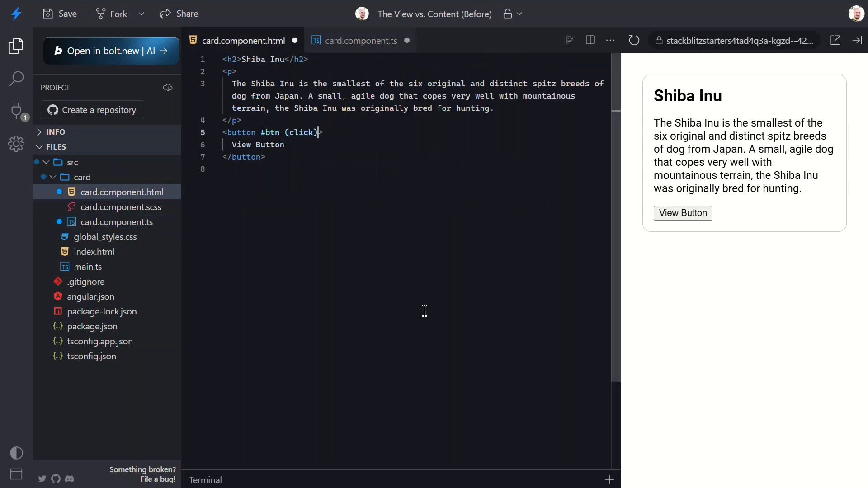
type("=\"buttonClicke")
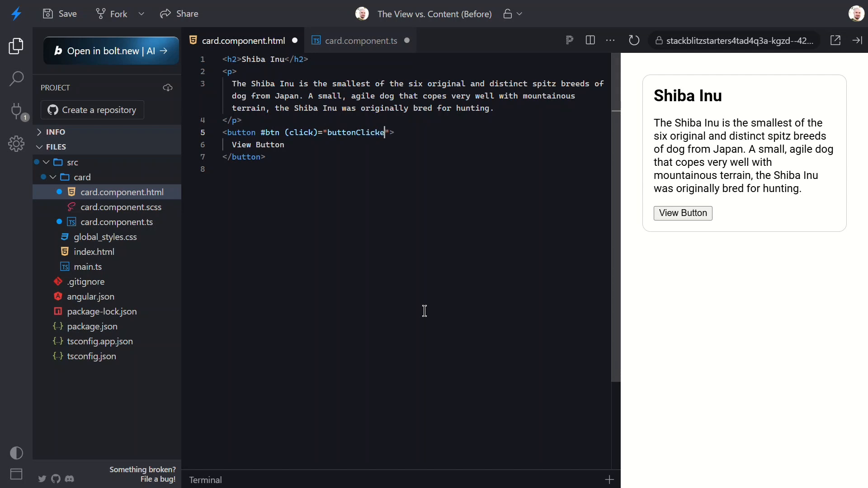
type("()")
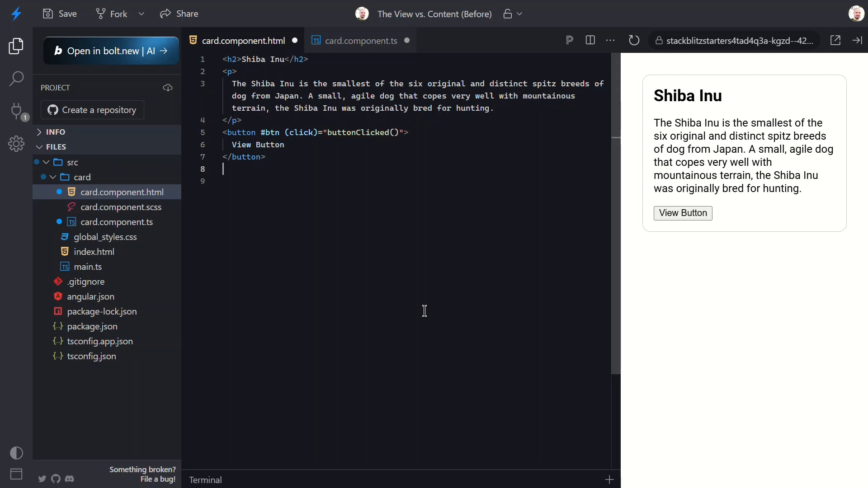
Add a div under the button that renders {{ buttonText() }}.
type("<div></div>")
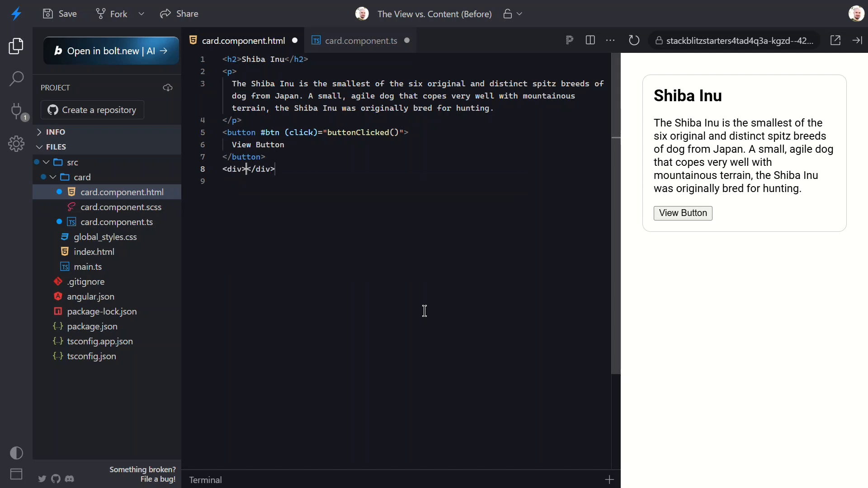
type("{{ }}")
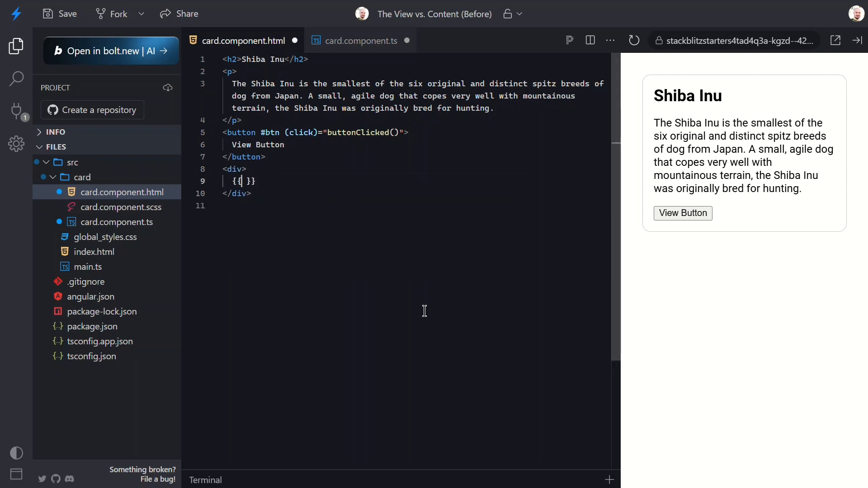
type("buttonT")
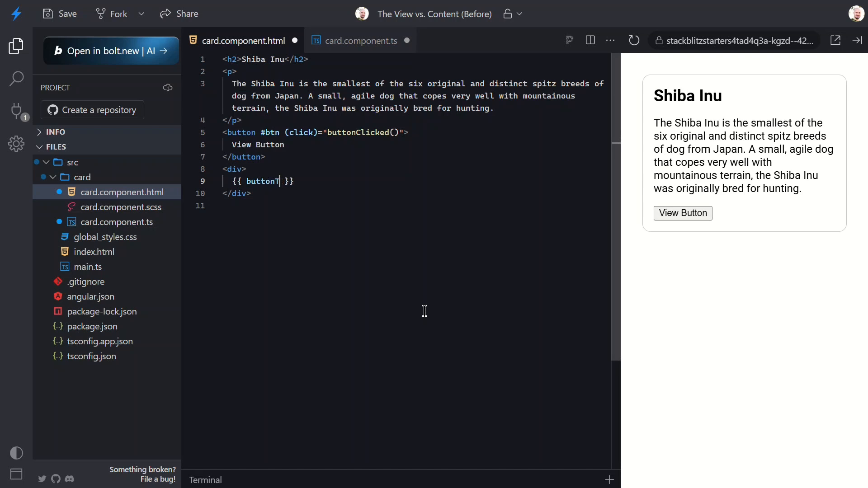
type("ext()")
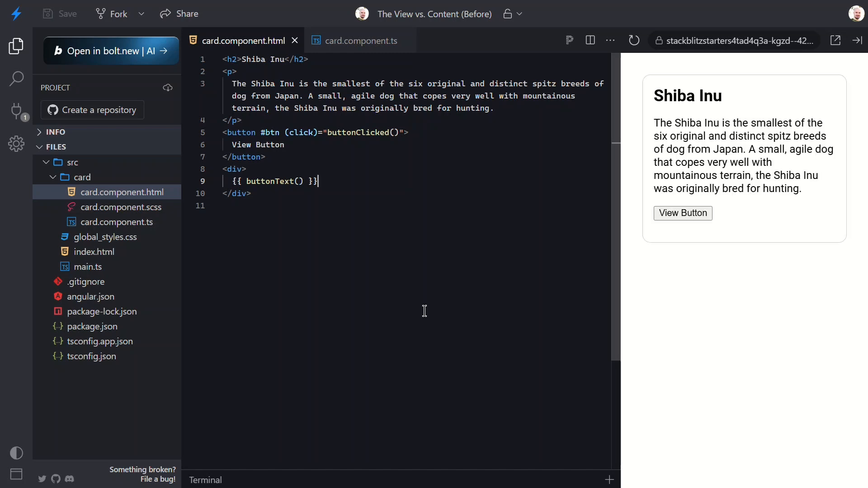
mouse_move(653, 232)
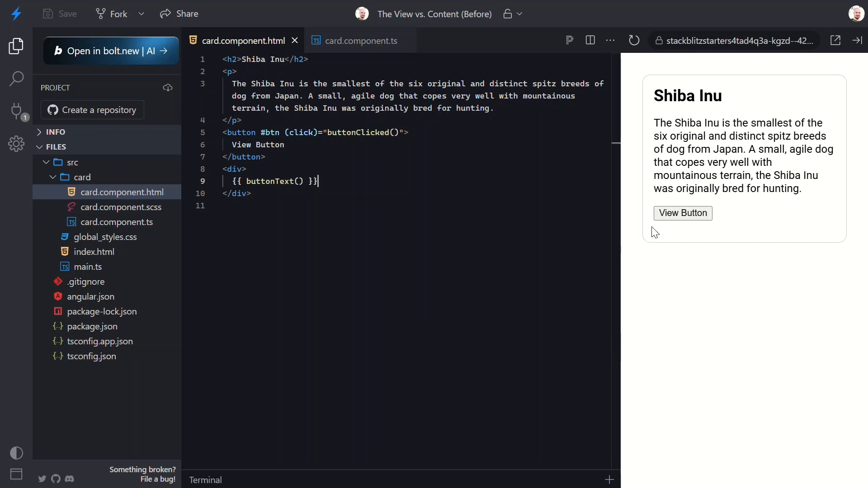
Click View Button in the preview to check its text appears beneath it.
left_click(682, 213)
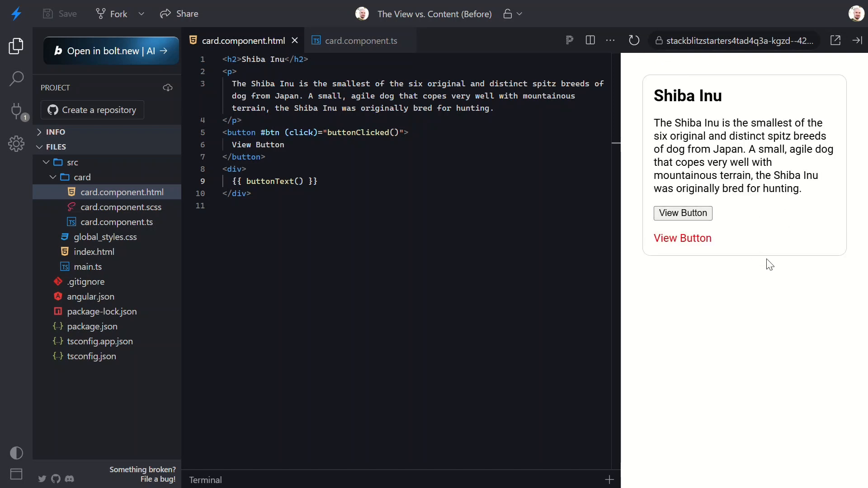
mouse_move(805, 301)
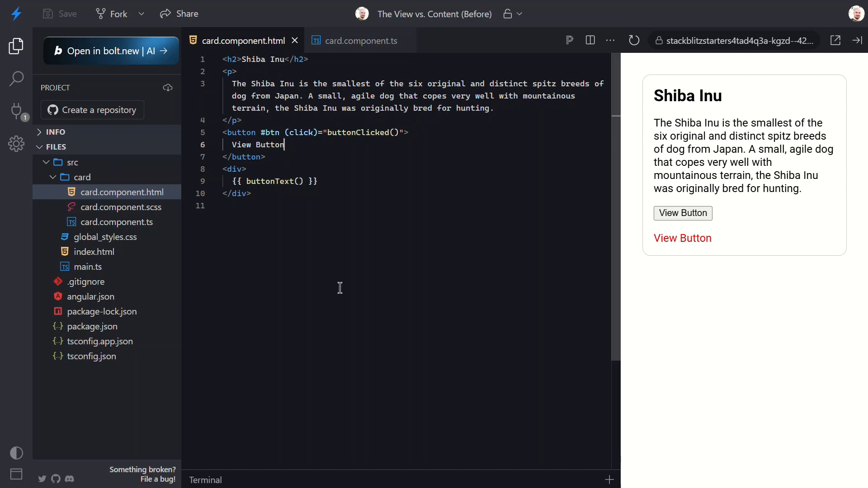
Replace the View Button label with <ng-content> and remove #btn from the button tag.
double_click(258, 144)
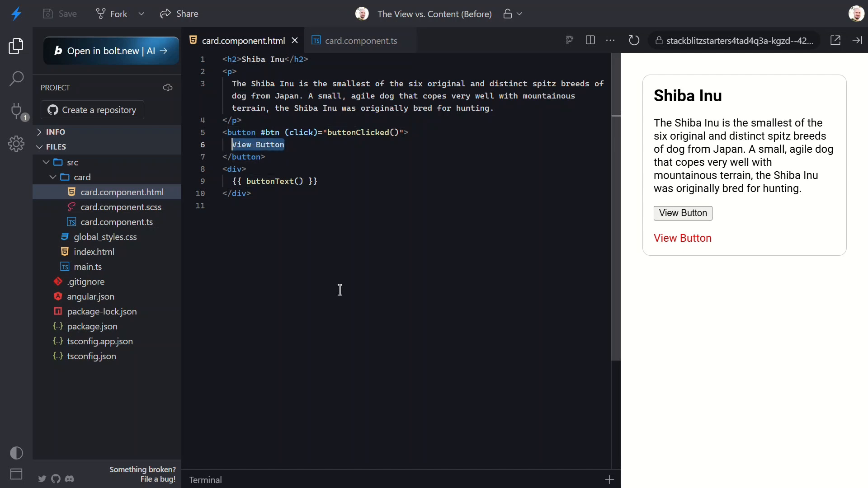
key("Delete")
type("<ng-content></ng-content>")
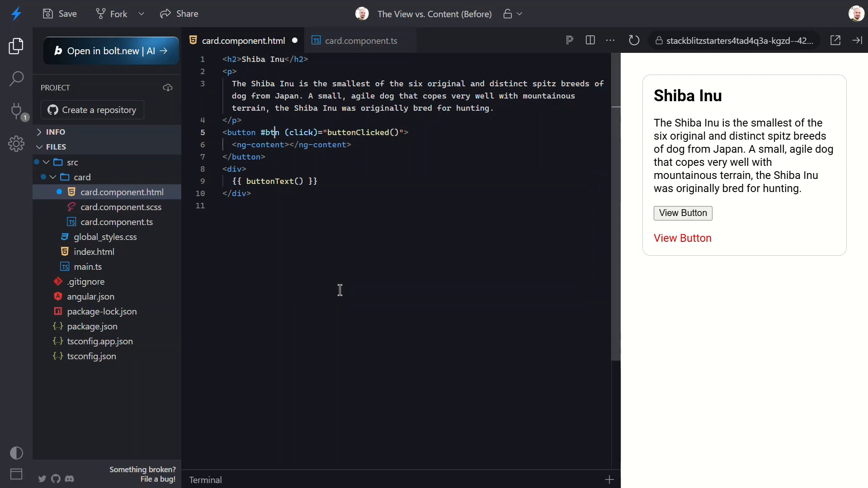
key("Backspace")
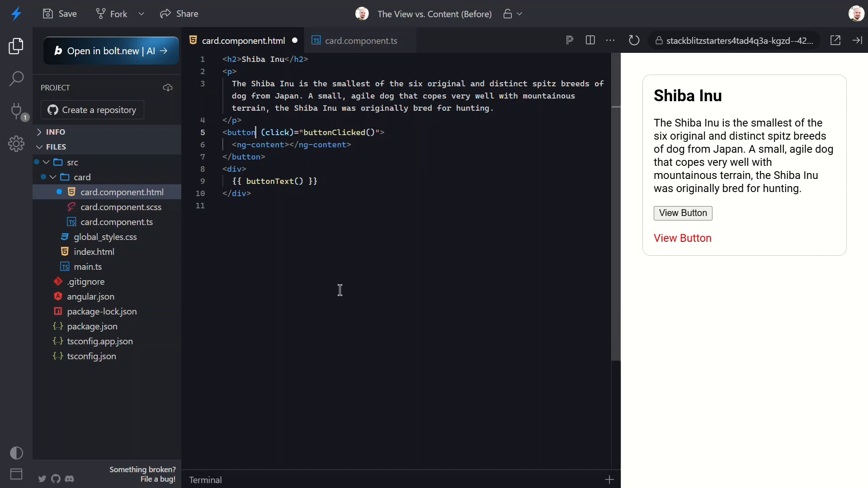
left_click(88, 267)
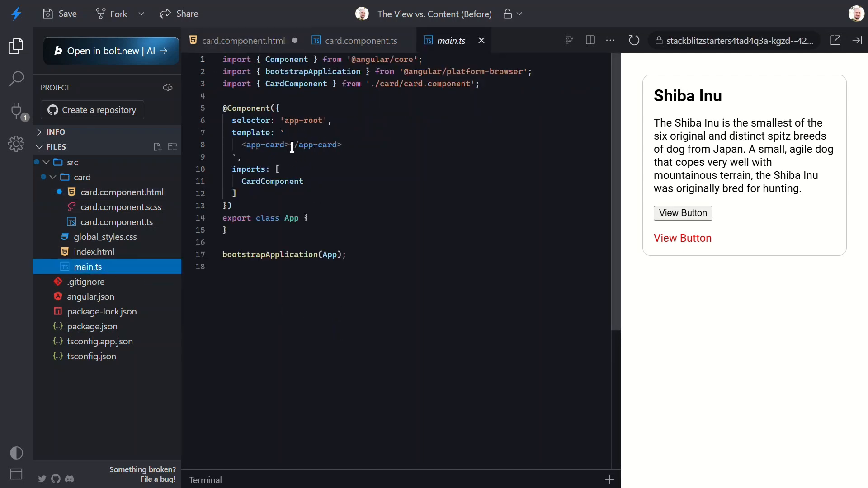
Project <span #btn>Content Button</span> inside app-card in main.ts.
key("Enter")
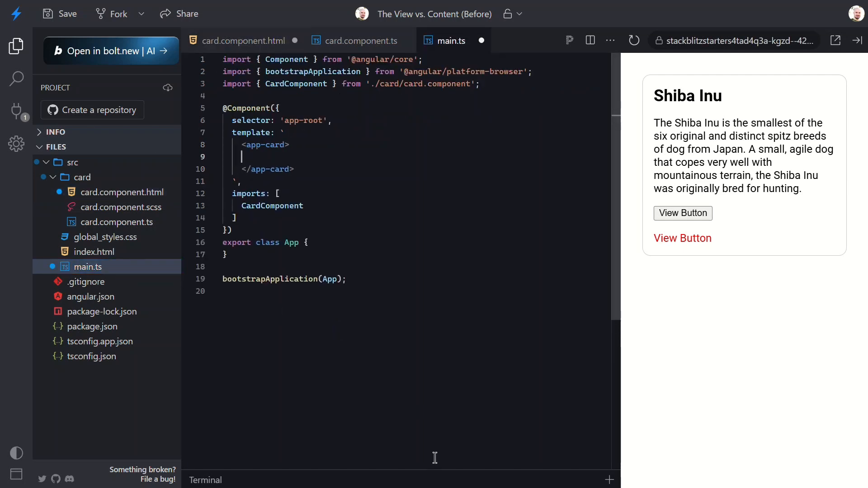
type("<span")
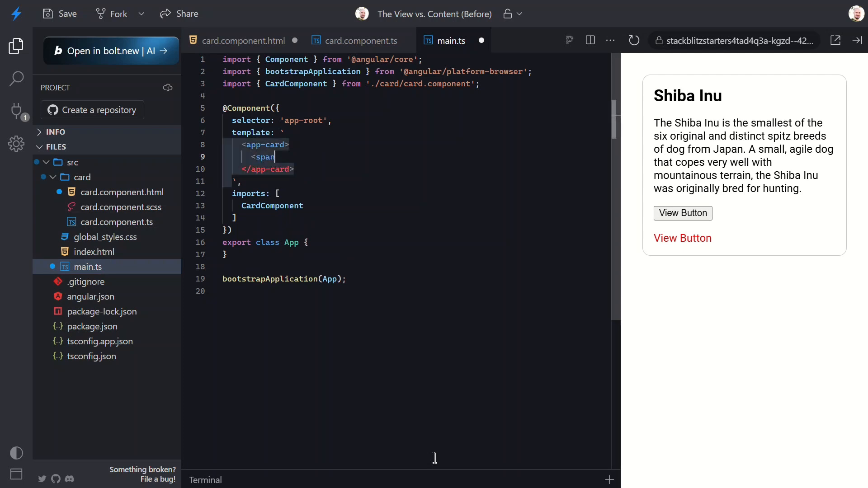
type("></span>")
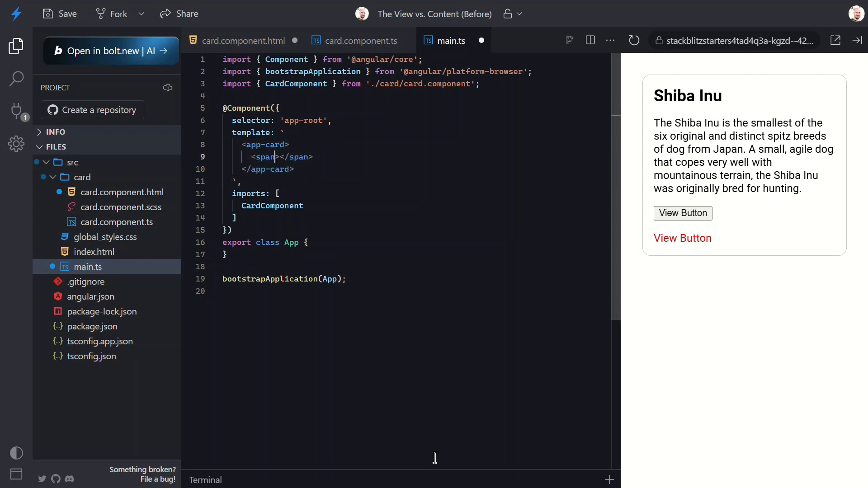
type("Content")
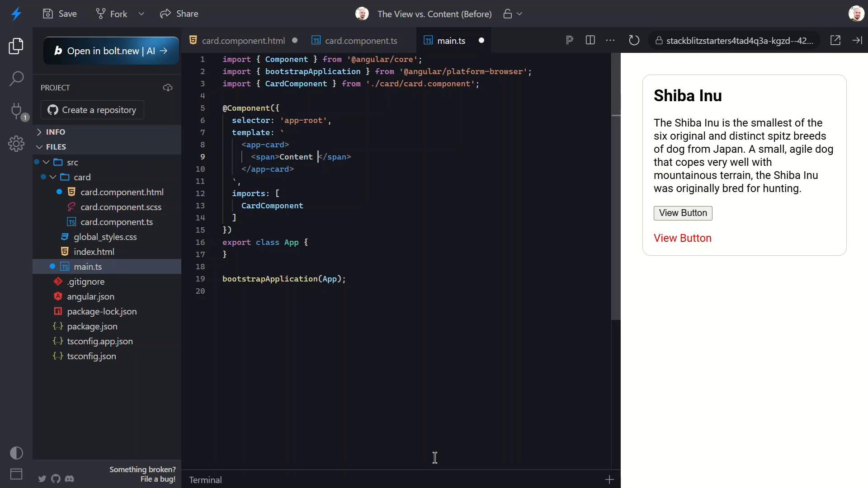
type("Button")
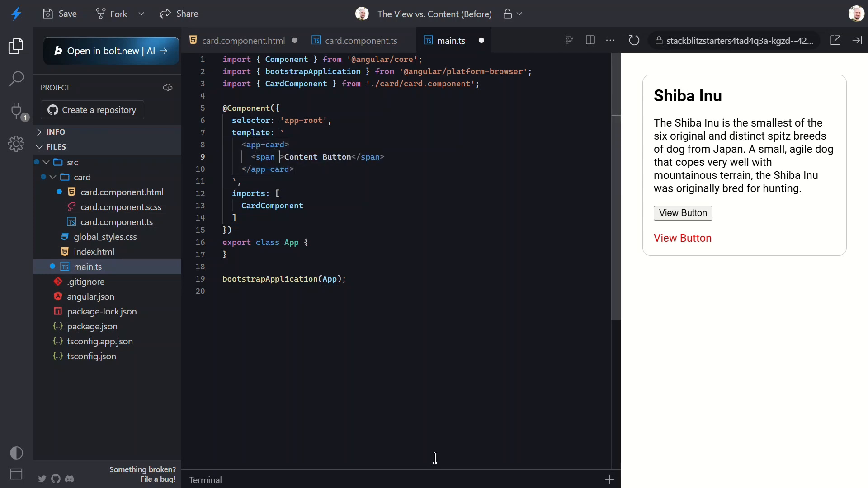
type("#btn")
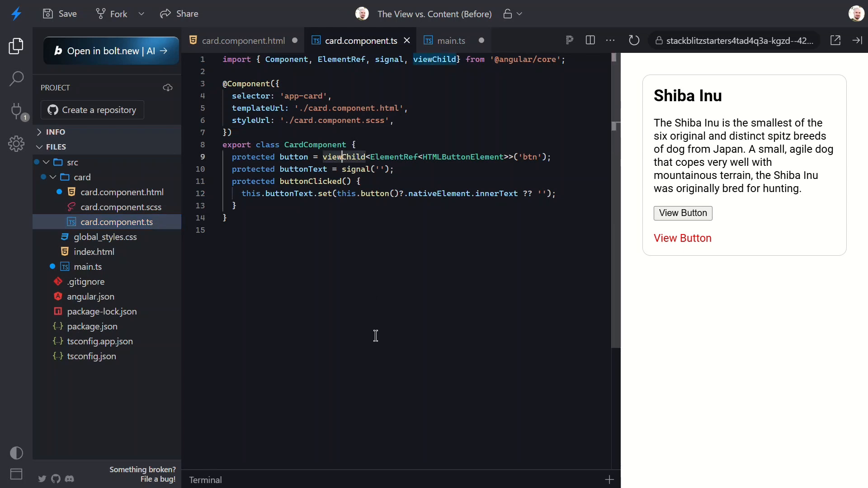
type("contentChild")
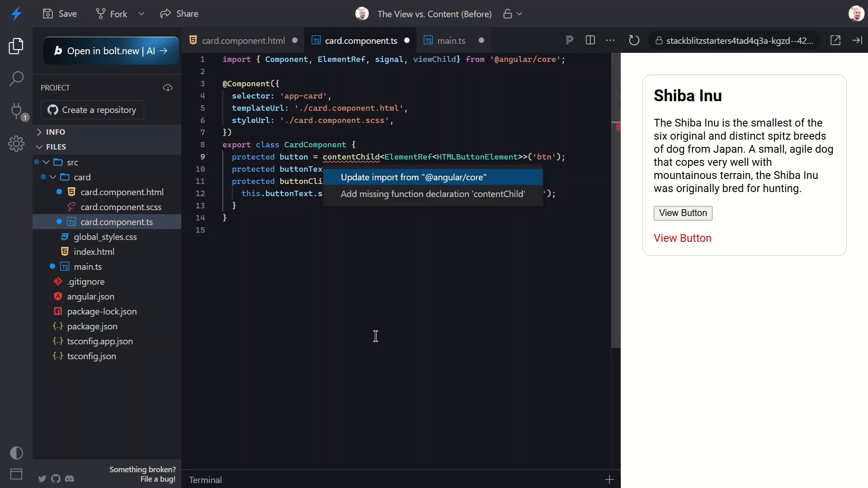
left_click(417, 177)
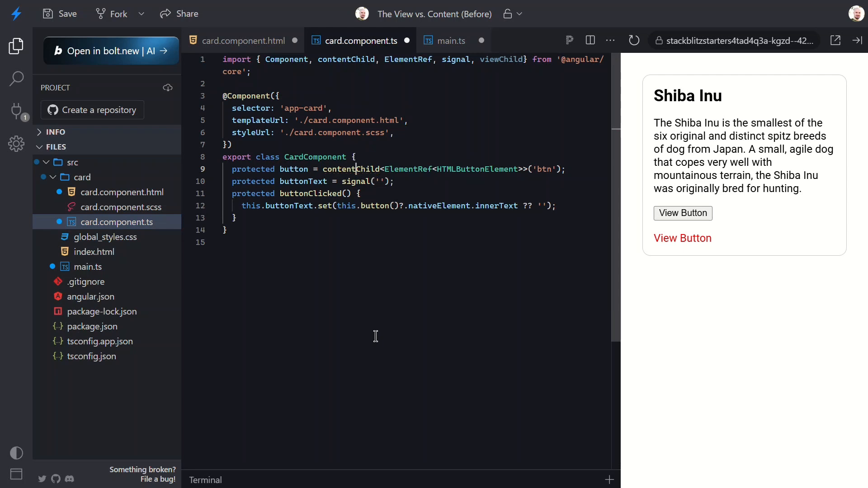
double_click(500, 60)
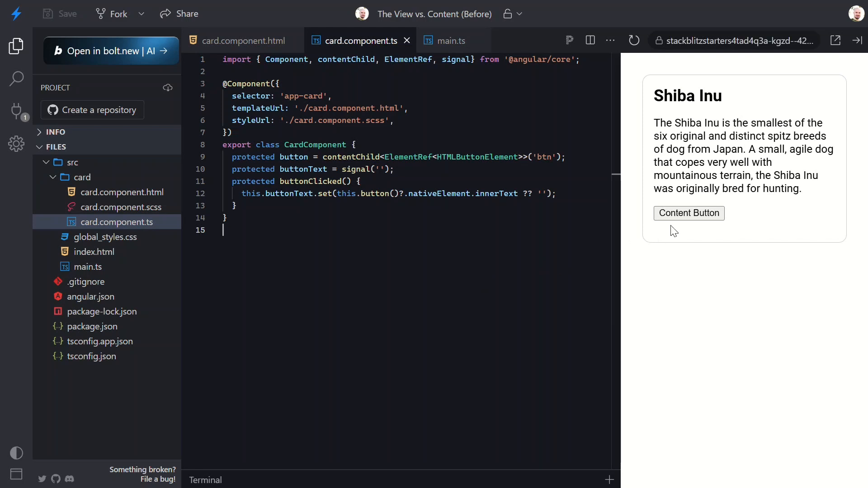
Click Content Button in the preview, refresh, and click again to confirm its text shows beneath.
left_click(689, 213)
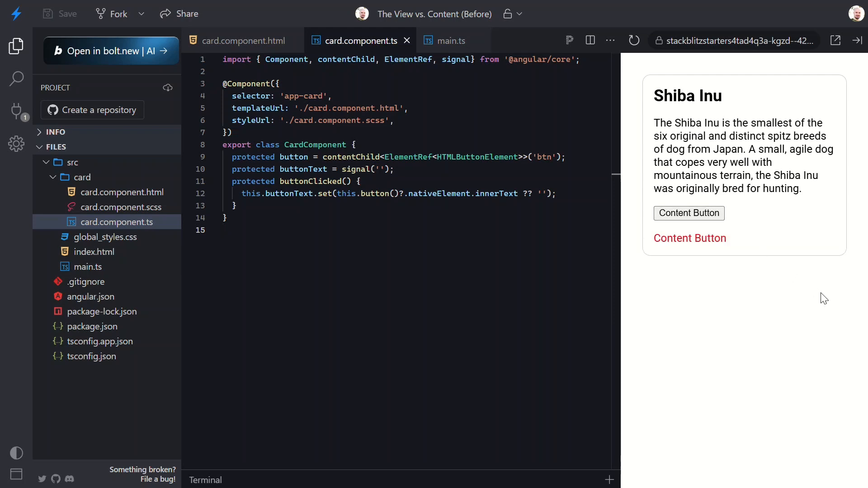
left_click(634, 40)
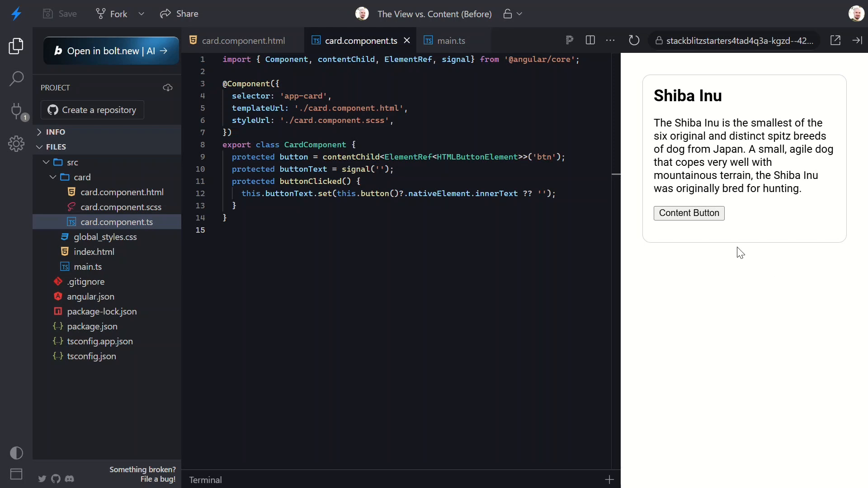
left_click(688, 213)
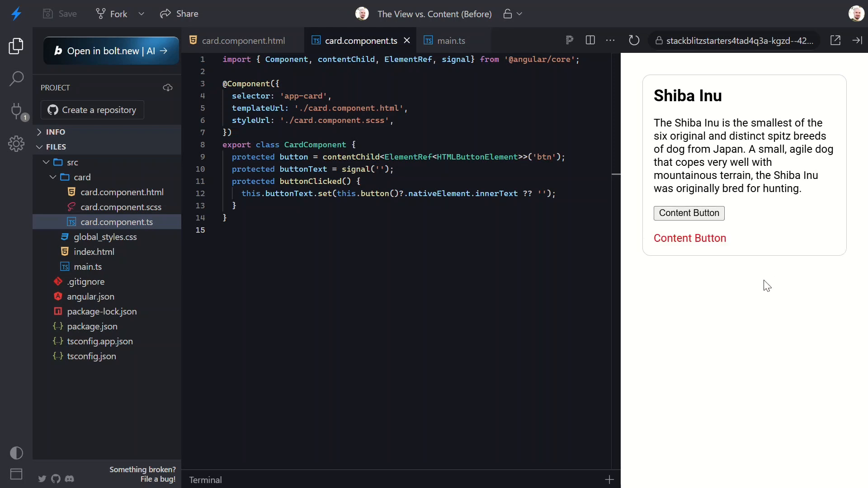